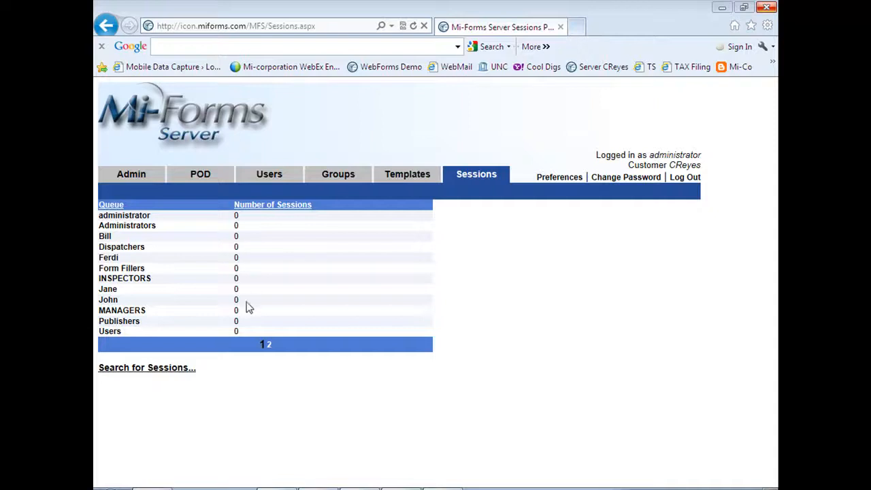
mouse_move(253, 224)
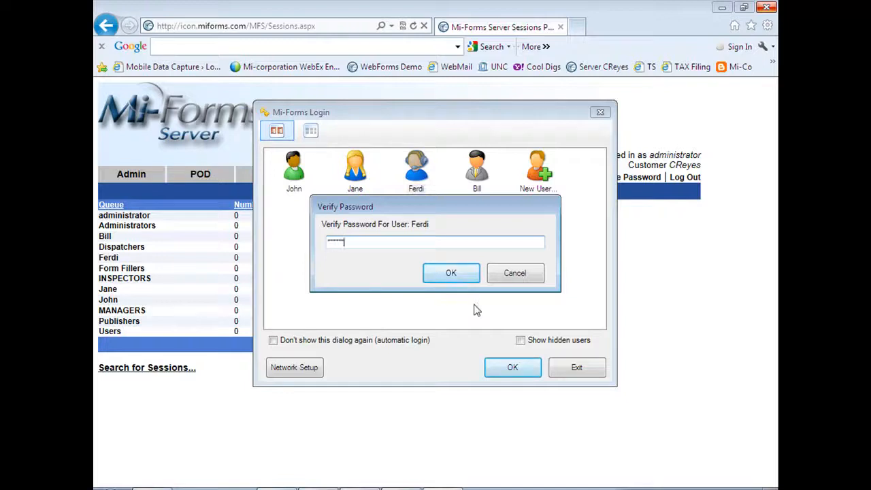
Log in as the field worker to reach the Mi-Forms Open dialog.
click(450, 273)
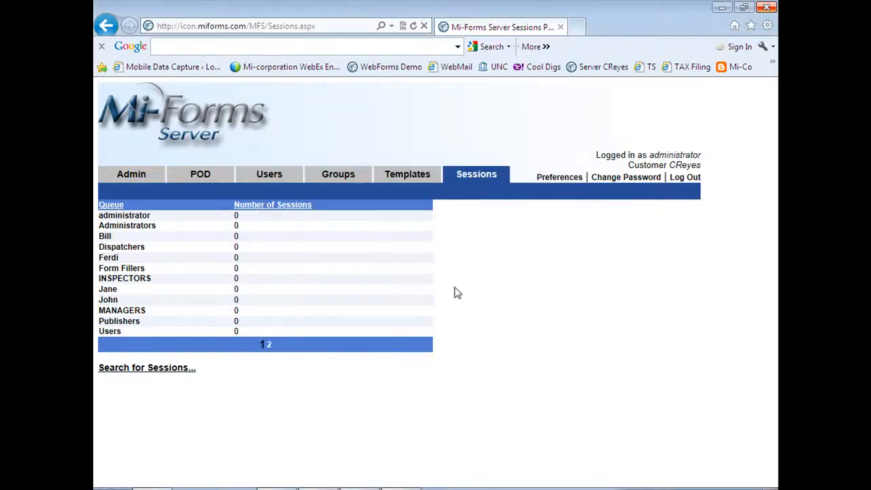
click(407, 174)
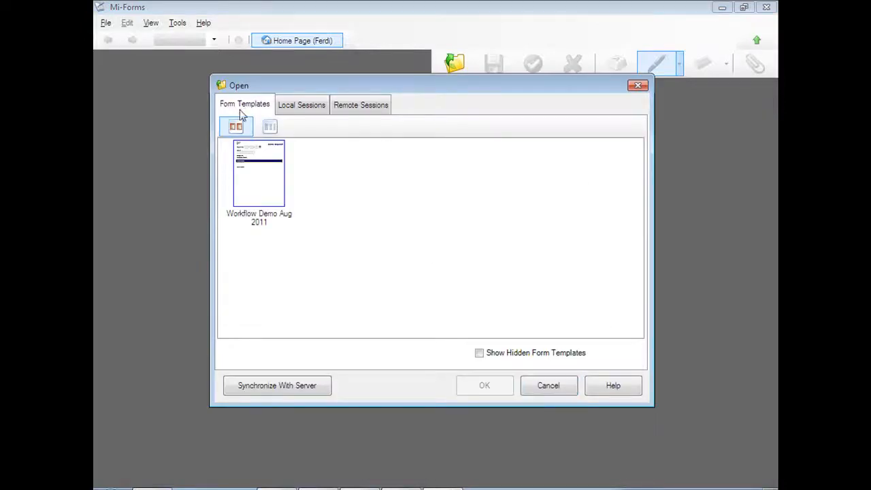
Start a new form session from the Workflow Demo Aug 2011 template.
click(258, 173)
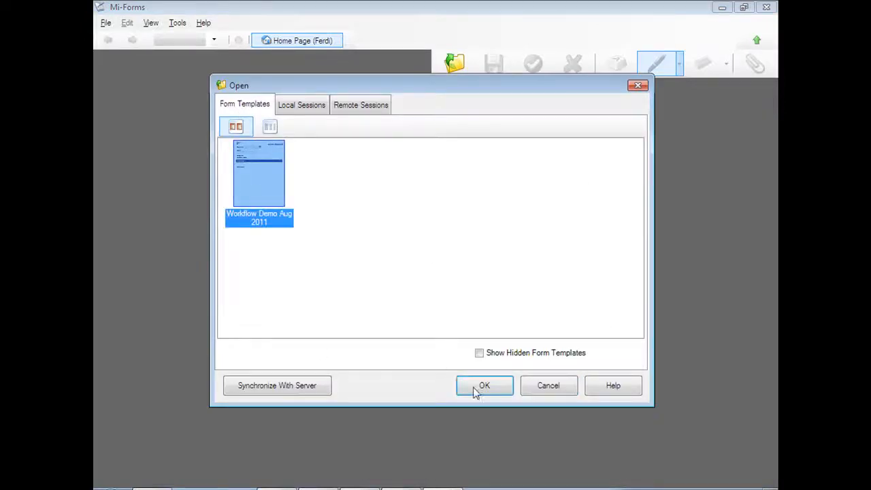
click(484, 385)
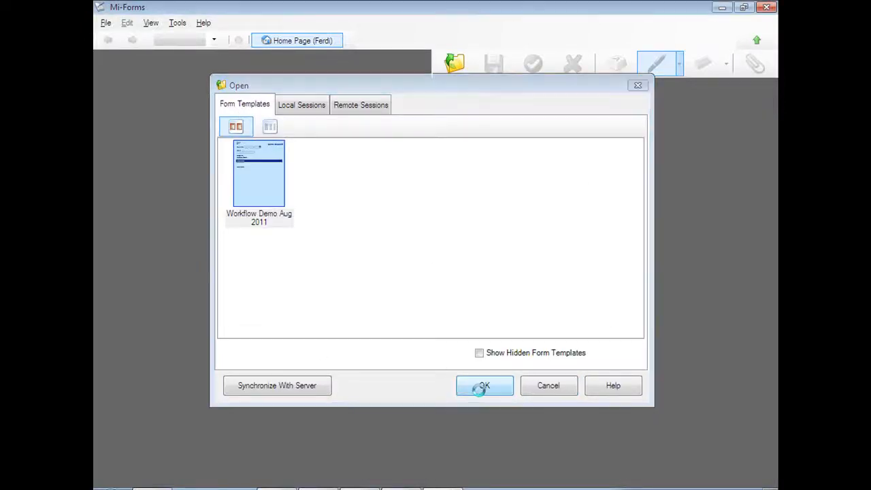
click(483, 385)
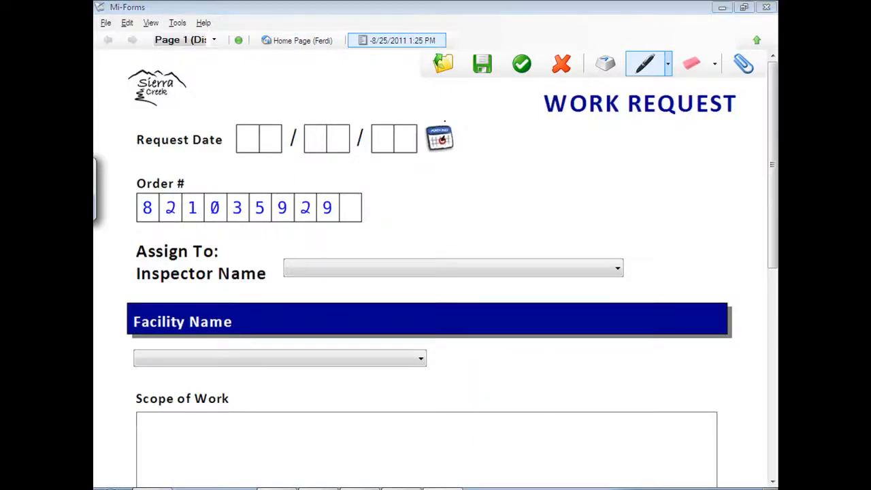
Fill the request with date 08/25/11, inspector Bill Gates and facility Maplewood (Richmond).
click(439, 138)
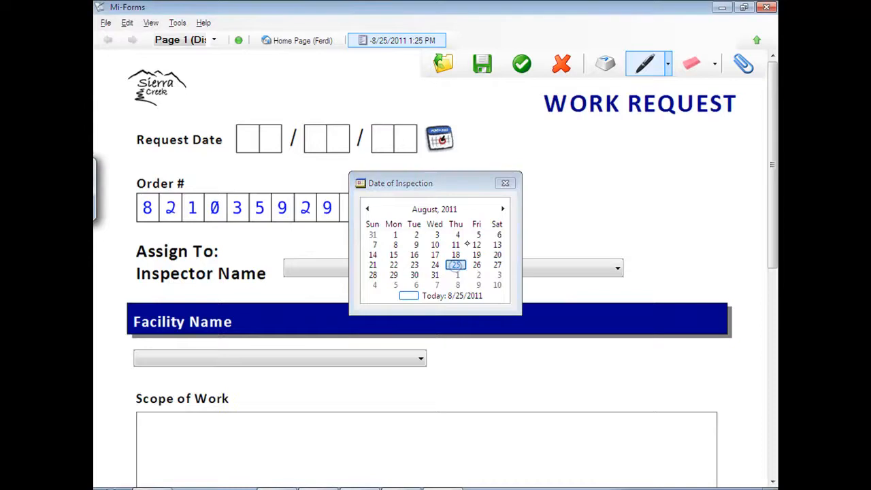
click(455, 264)
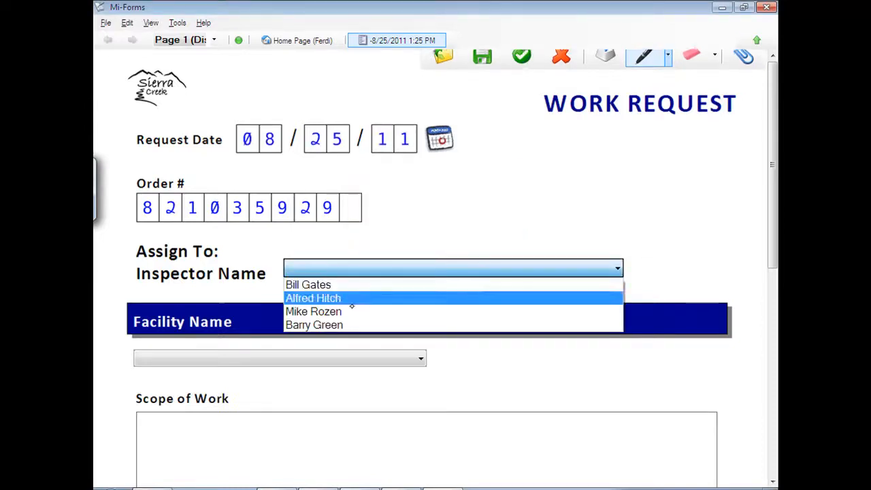
click(307, 284)
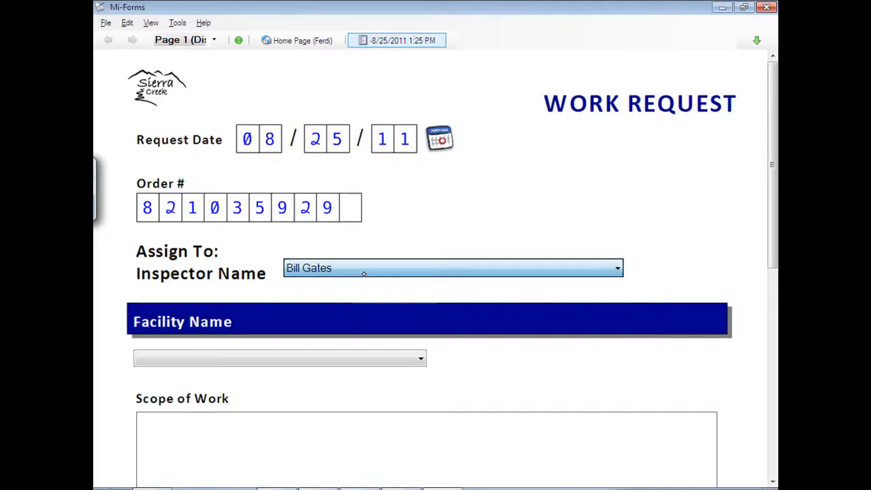
click(420, 358)
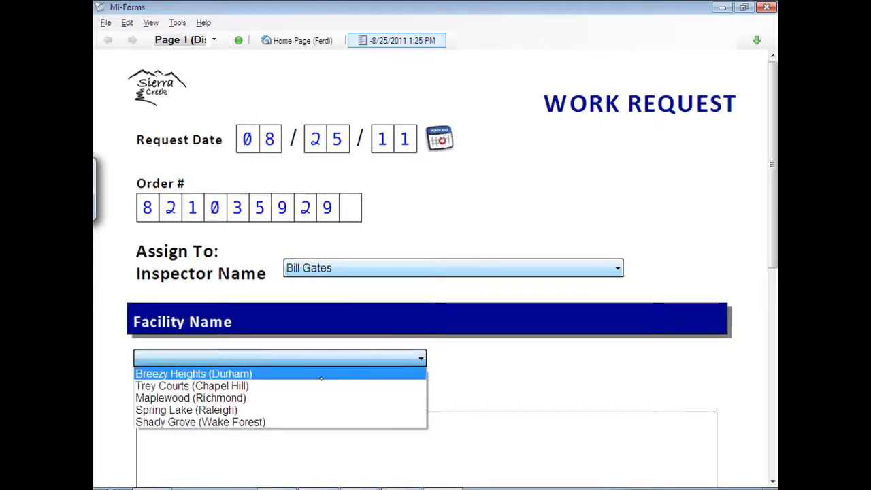
click(191, 398)
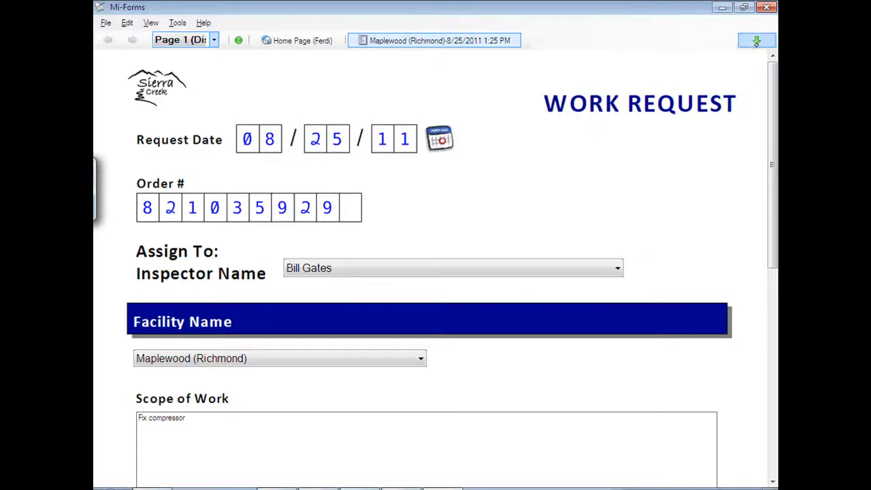
Submit the completed work request with the green check.
click(755, 41)
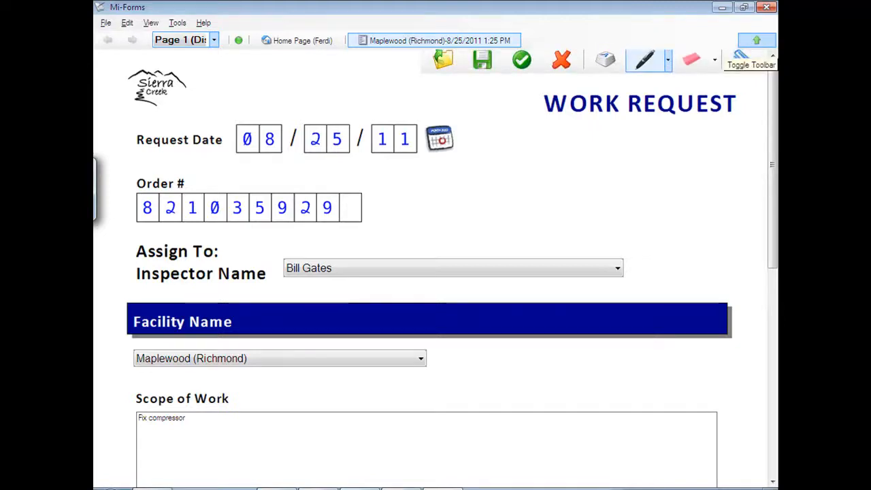
click(521, 61)
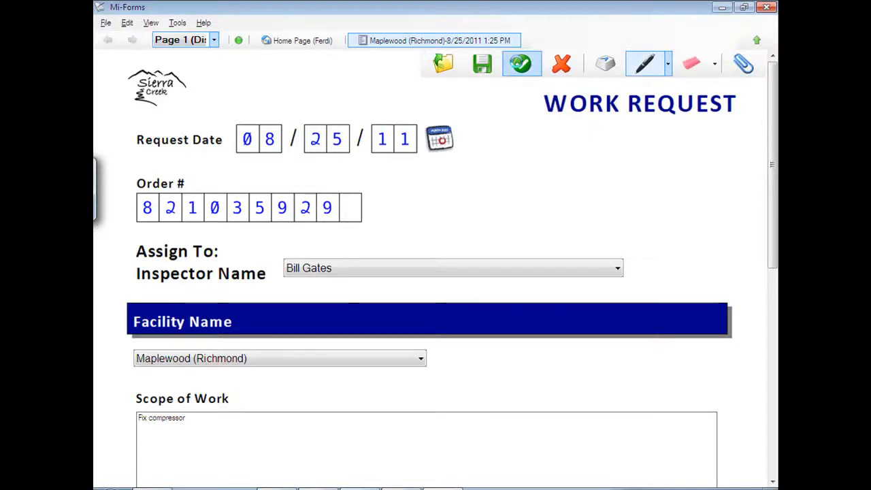
Refresh the server's Sessions page to show one session in the Users queue.
click(521, 63)
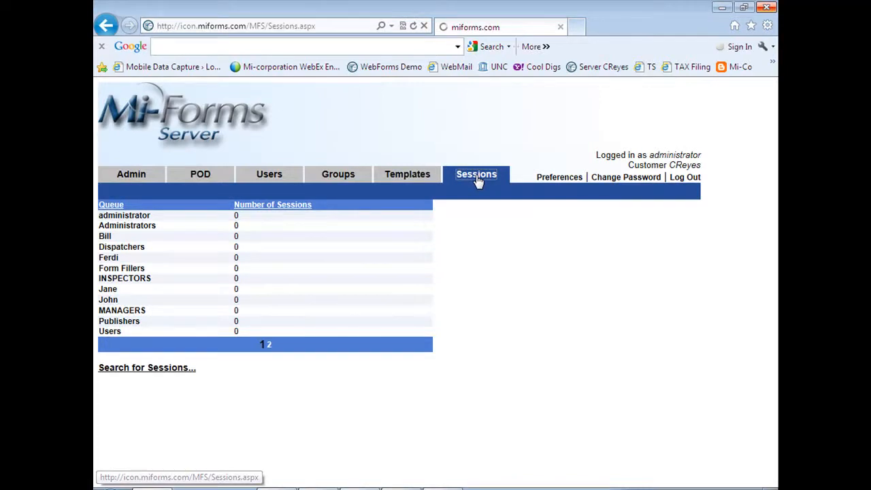
click(476, 174)
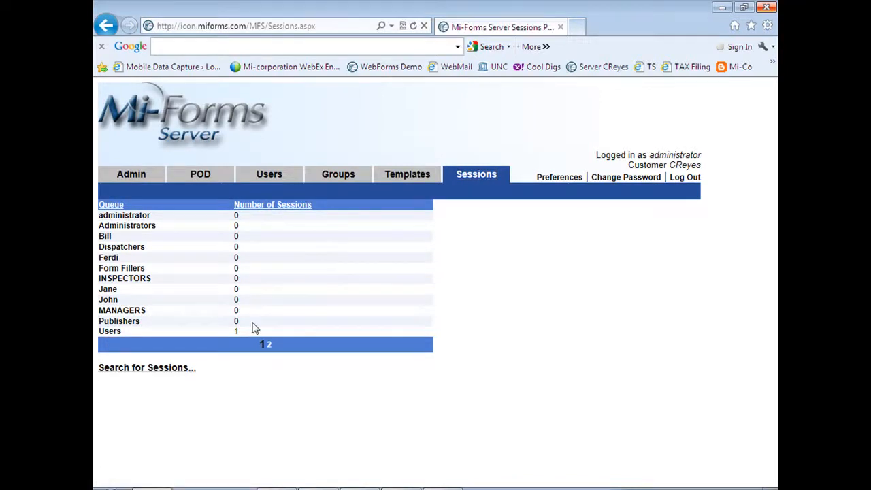
mouse_move(128, 333)
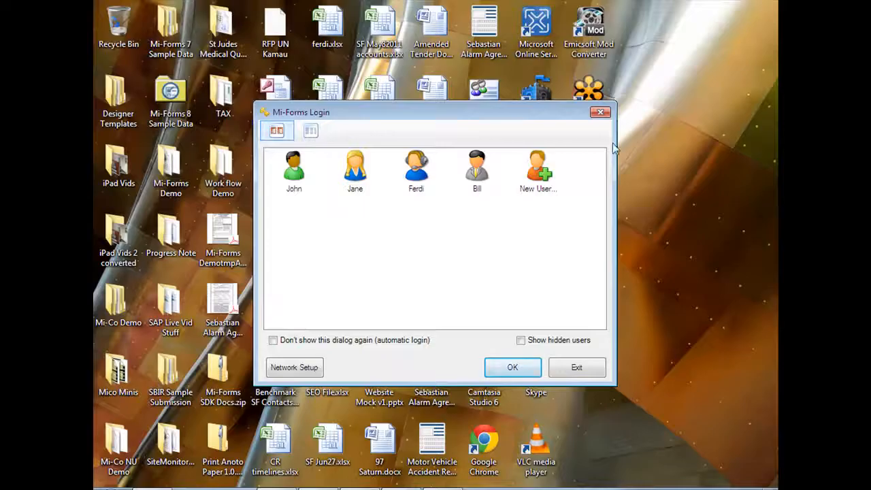
mouse_move(469, 179)
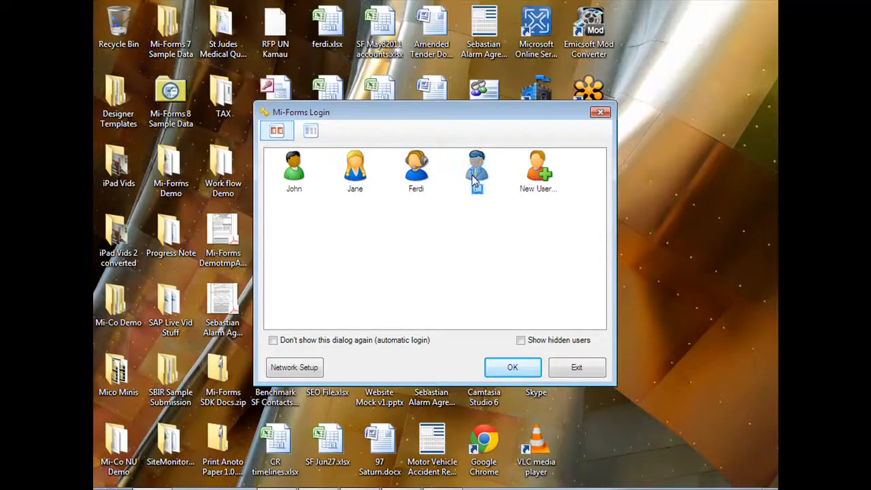
Log in to Mi-Forms as the inspector Bill with his password.
click(476, 170)
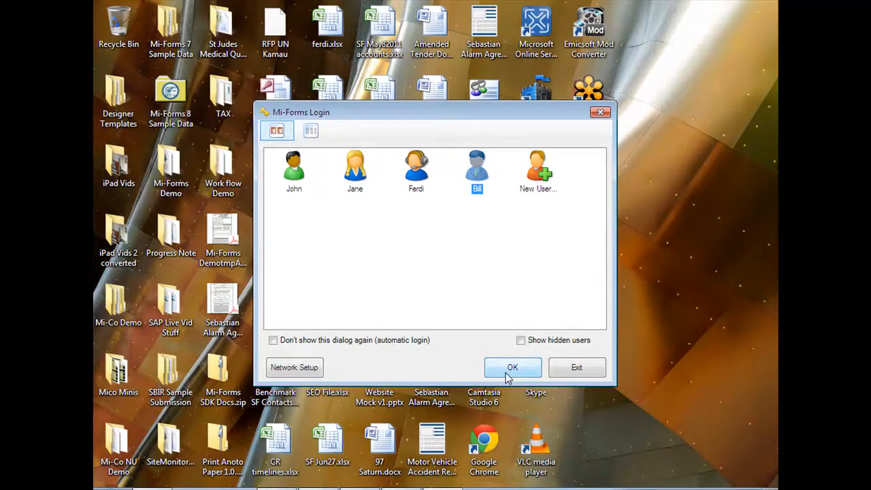
click(512, 368)
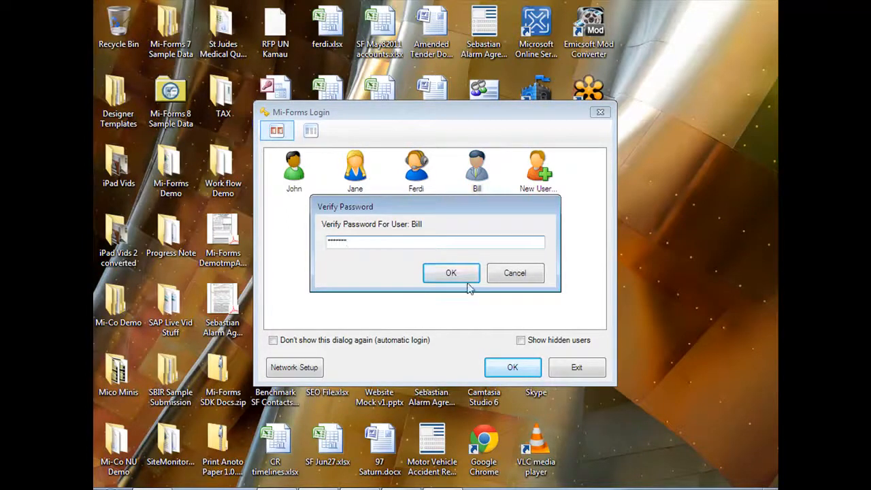
click(450, 273)
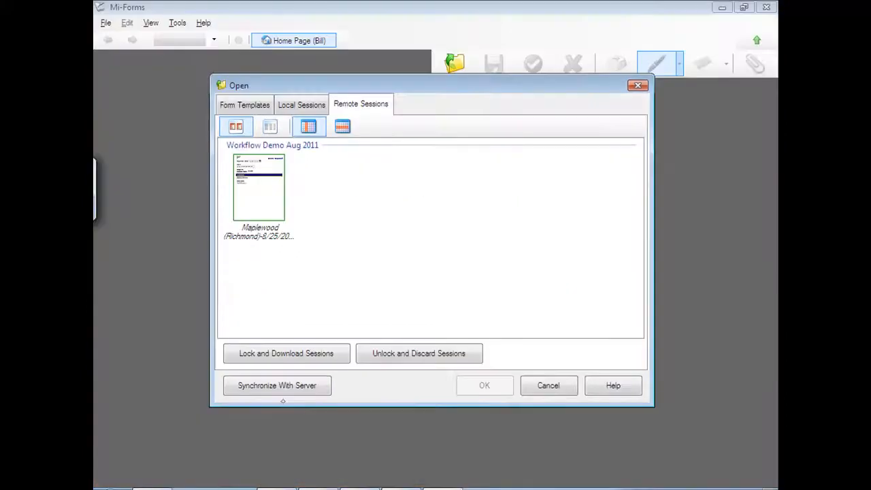
Synchronize with the server and load the Maplewood (Richmond) work request.
click(276, 385)
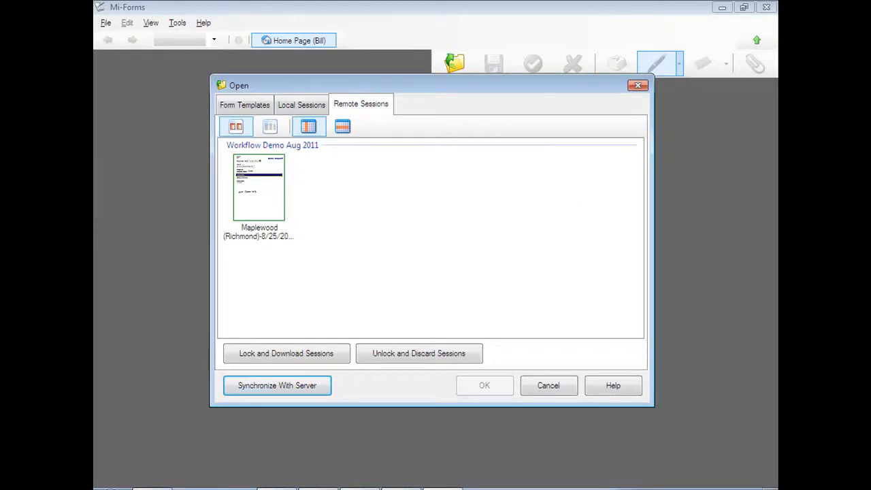
click(258, 187)
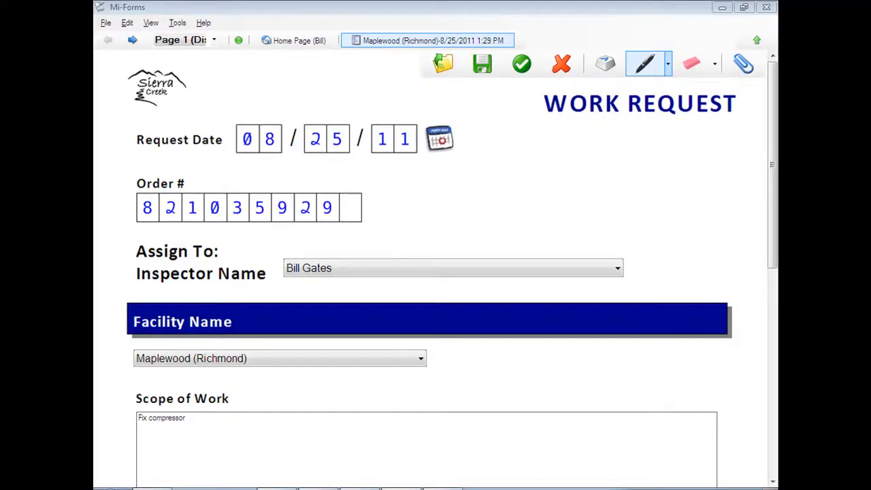
Handwrite "-Bill's note: OK" below the Demo only note under Scope of Work.
scroll(down, 3)
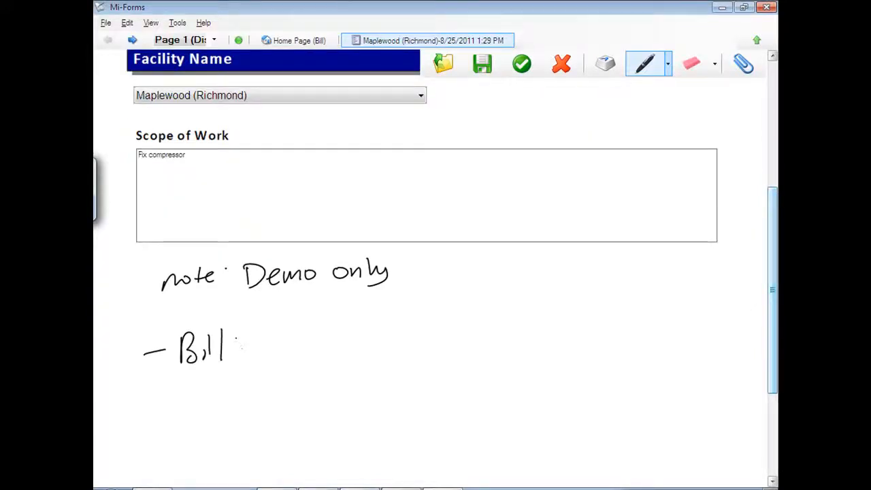
drag(231, 346, 334, 347)
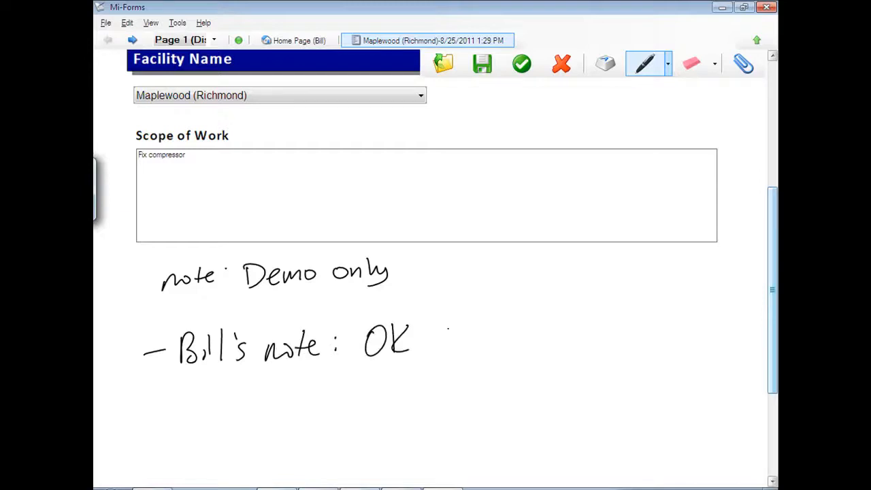
drag(442, 340, 521, 333)
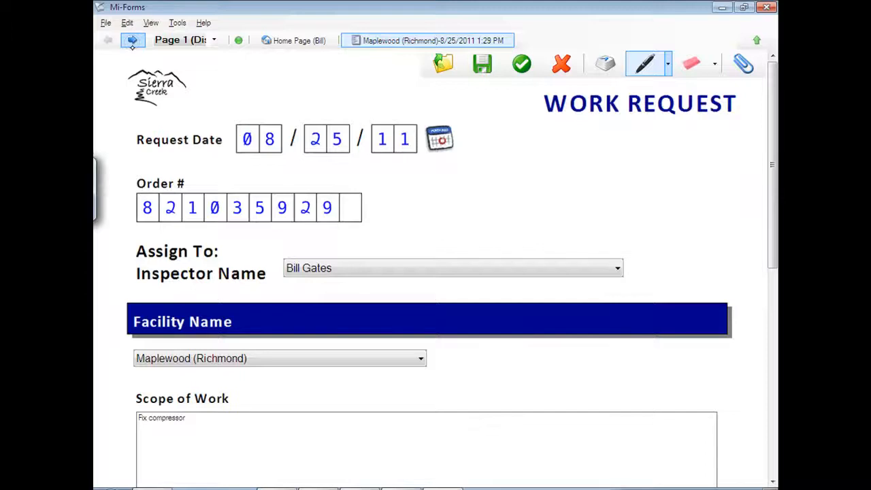
Move on to the Inspection page of the form.
click(133, 41)
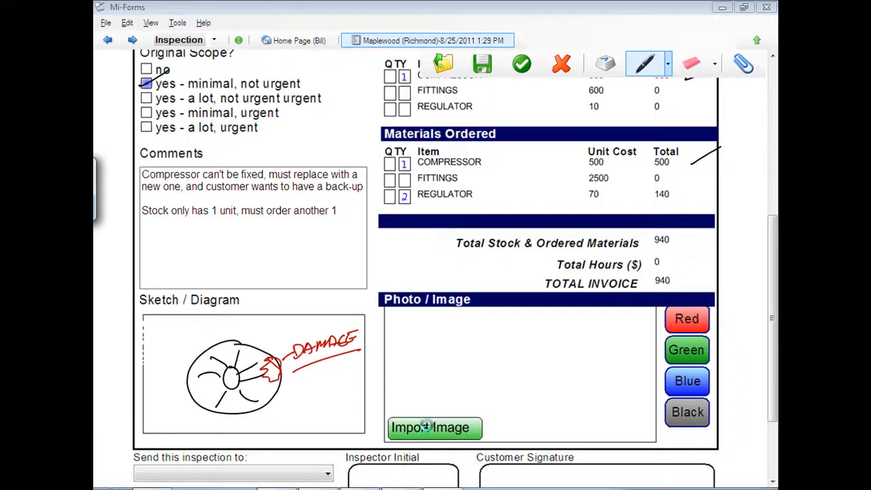
Import Compressor.jpg into the Photo / Image area of the inspection.
click(433, 428)
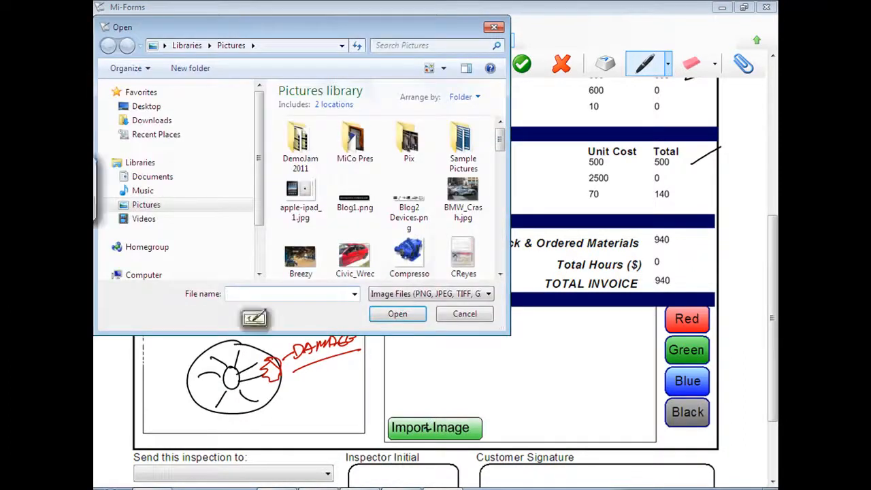
click(409, 251)
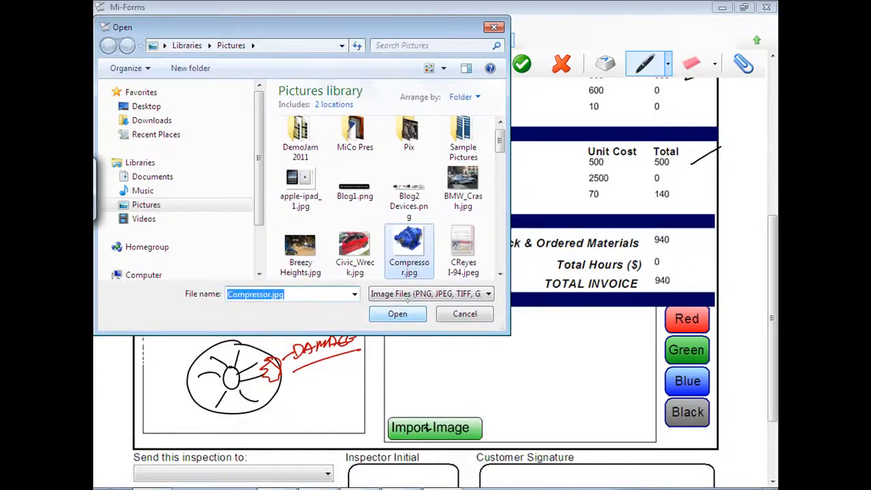
click(397, 314)
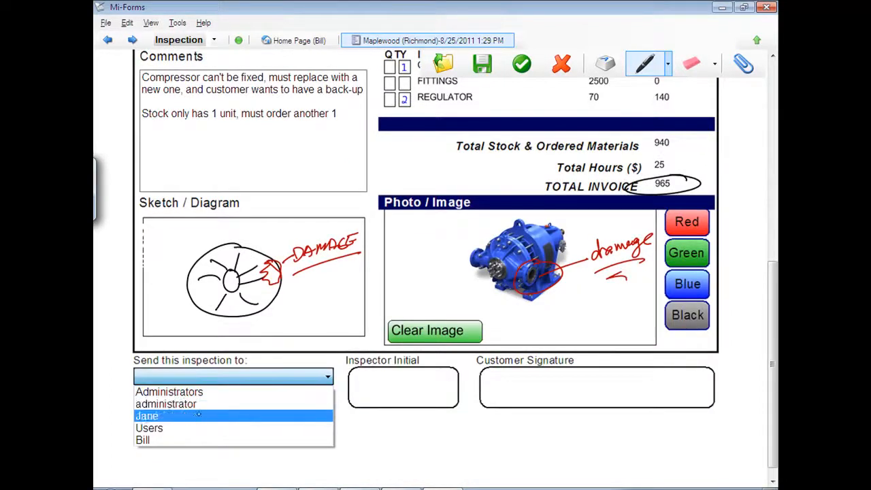
Handwrite the inspector's initials and the customer's signature in their boxes.
click(147, 415)
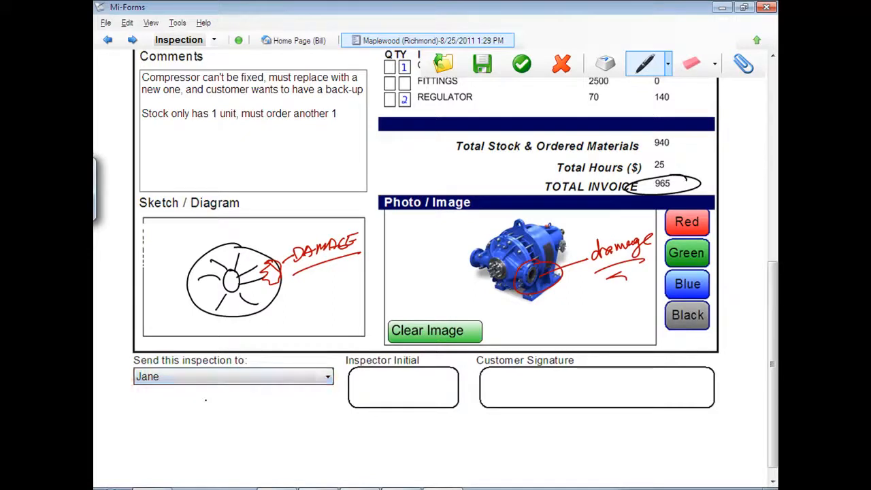
drag(374, 387, 401, 391)
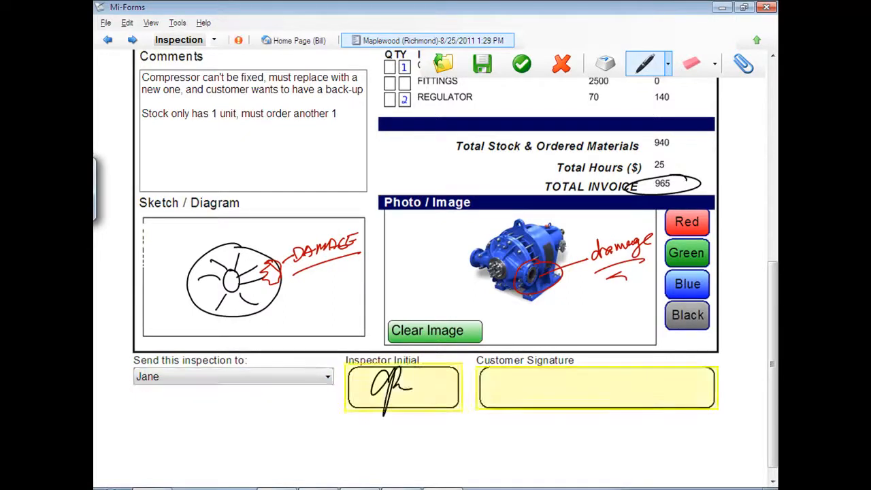
drag(507, 374, 534, 387)
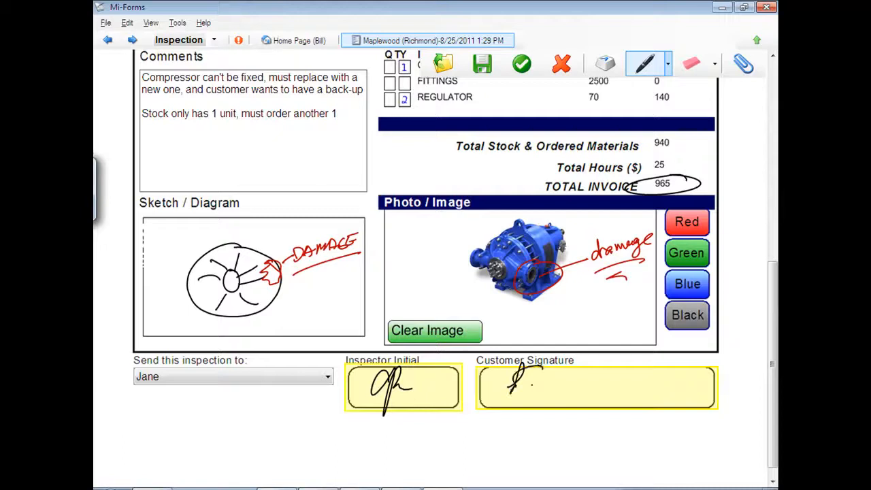
drag(506, 378, 571, 391)
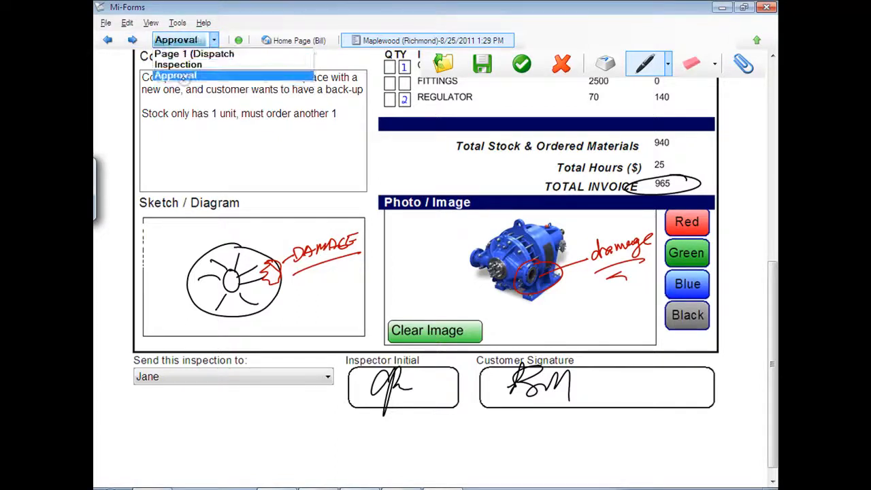
Display the Document Approval page of the Maplewood (Richmond) form.
click(176, 75)
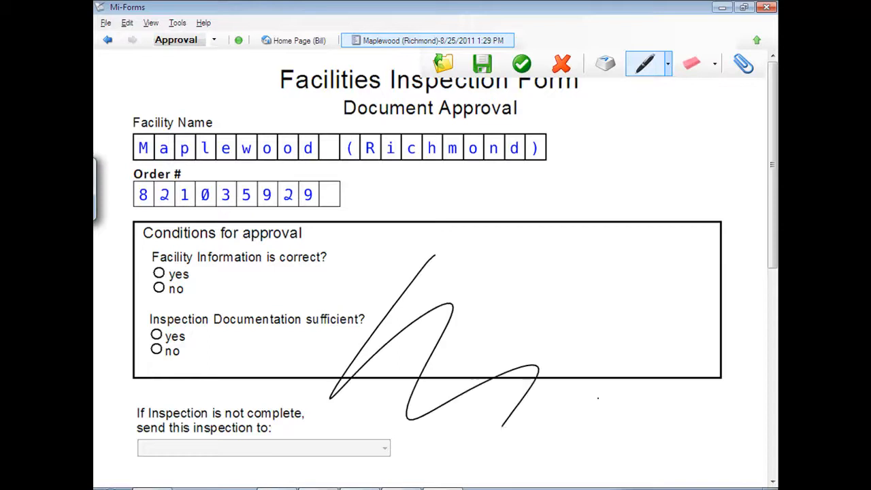
scroll(down, 3)
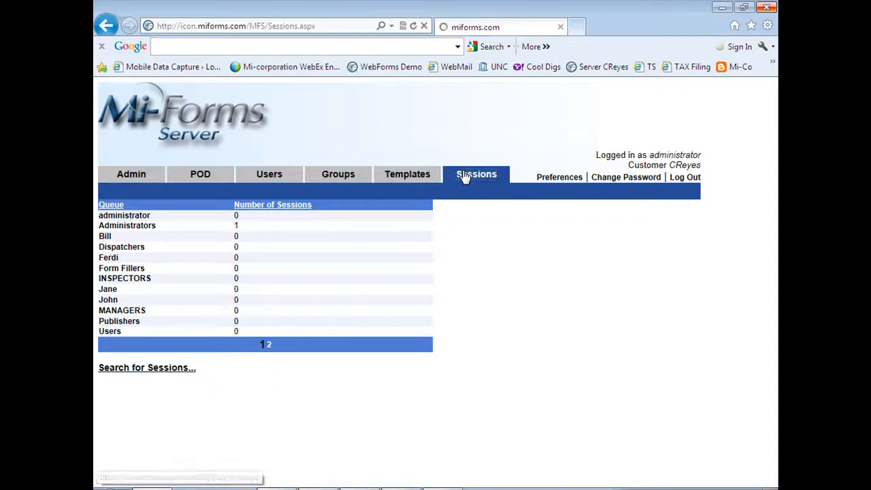
Show the server's Sessions page with session counts per queue.
click(476, 173)
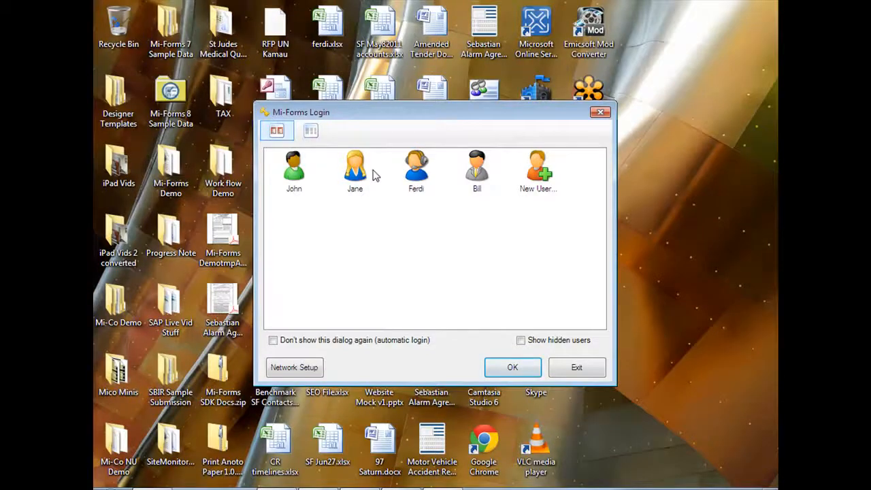
Log in to Mi-Forms as Jane with her password.
click(354, 167)
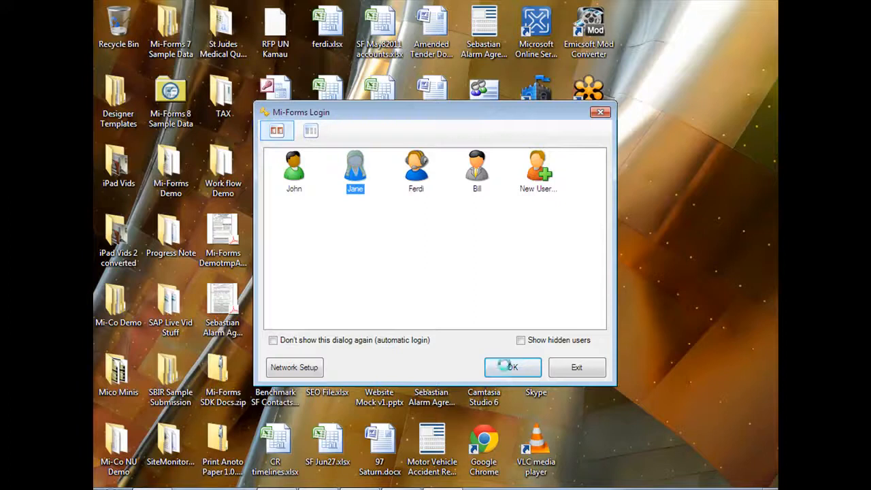
click(512, 367)
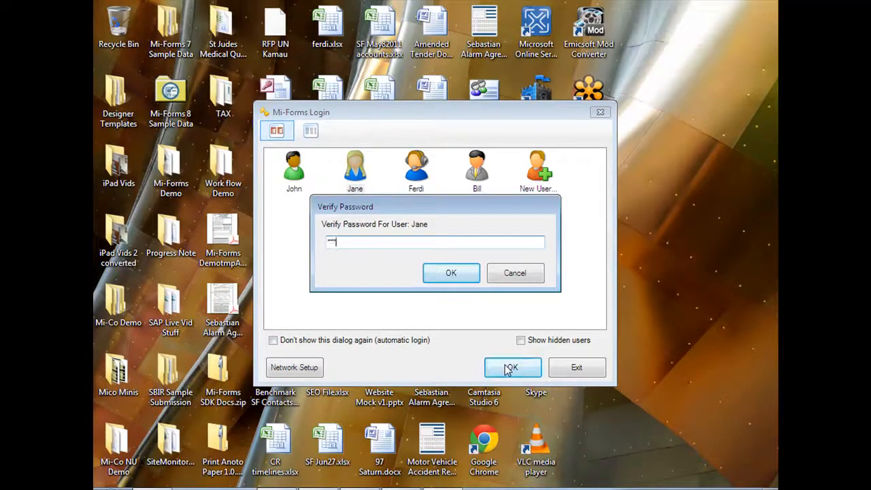
click(450, 272)
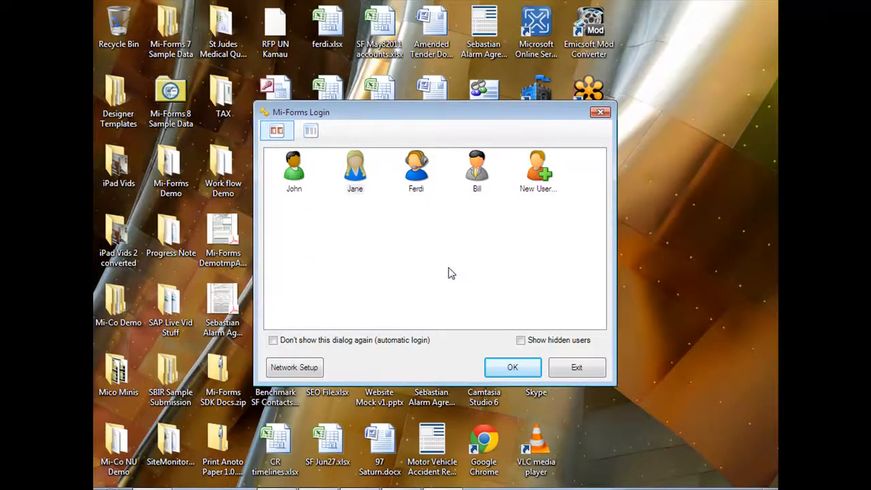
click(512, 366)
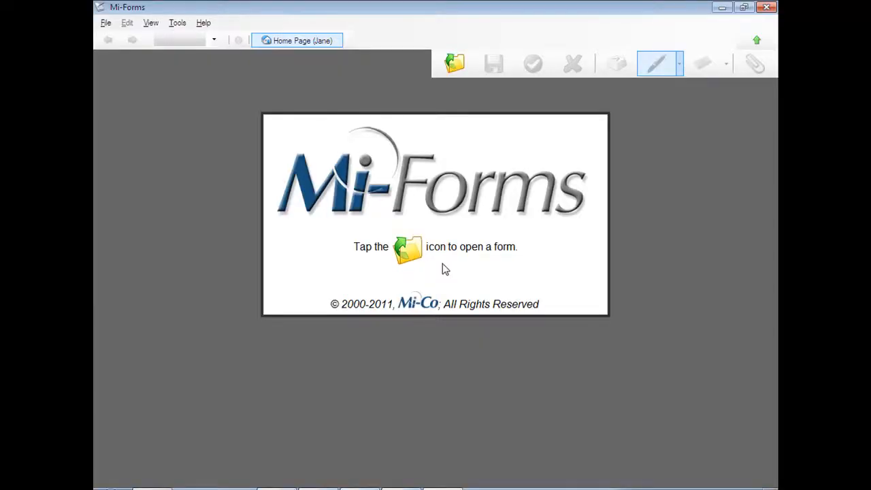
Synchronize remote sessions with the server and open the newer Maplewood (Richmond) session.
click(276, 385)
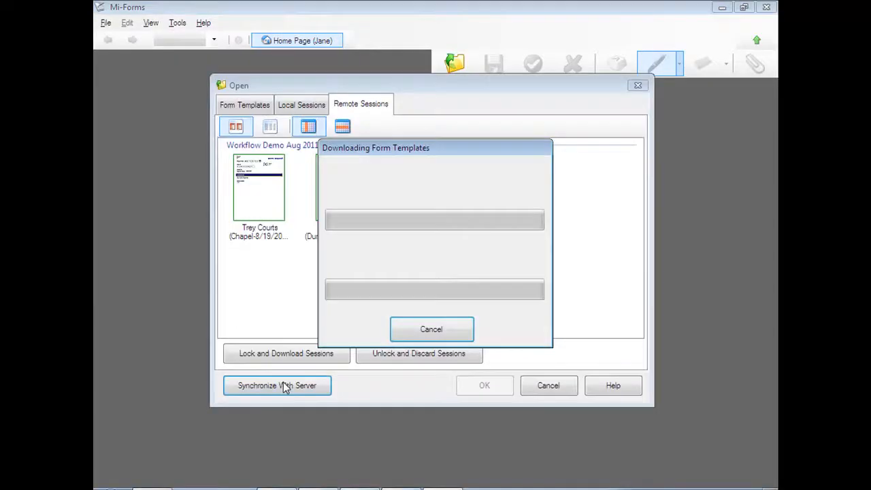
click(277, 385)
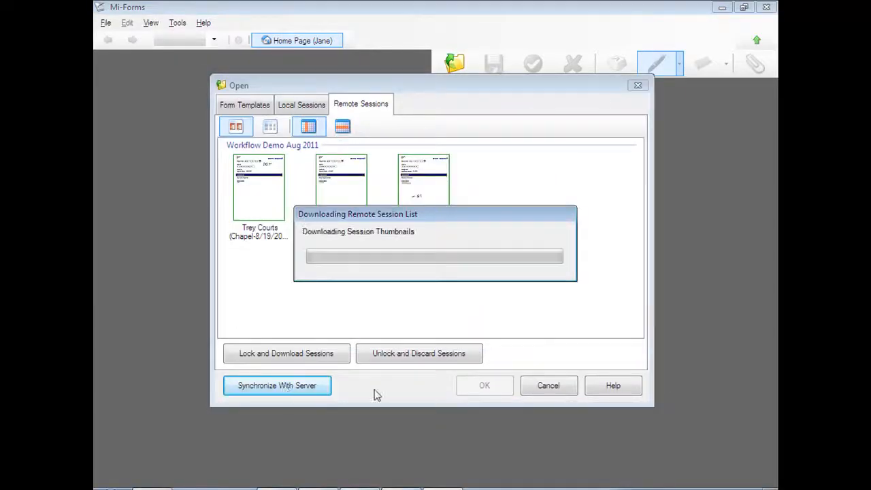
click(277, 385)
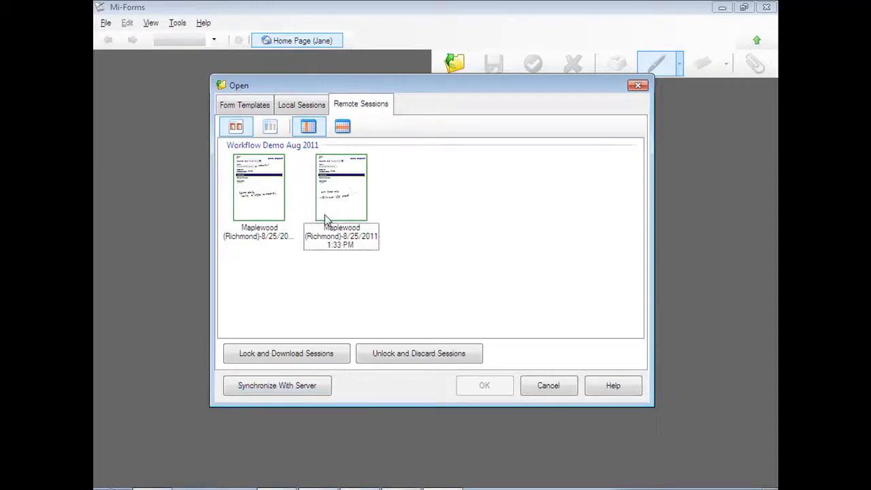
click(286, 353)
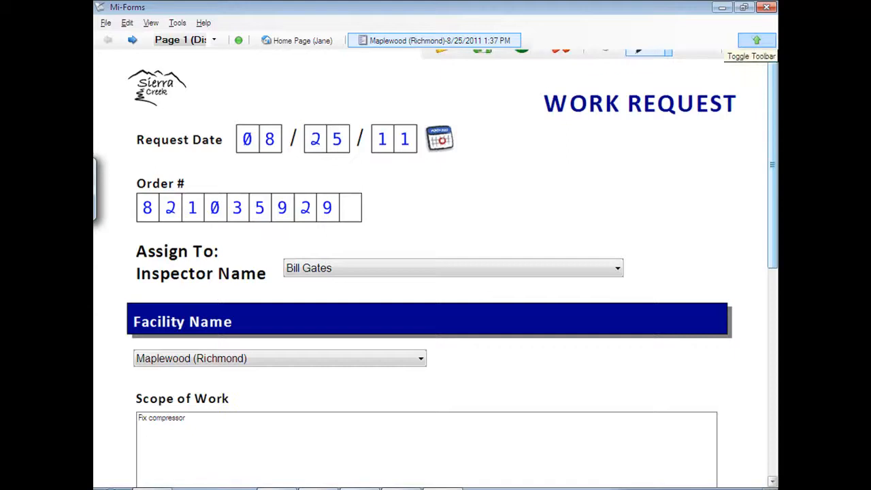
Scroll through Bill's Work Request and Inspection pages down to the Document Approval page.
scroll(down, 3)
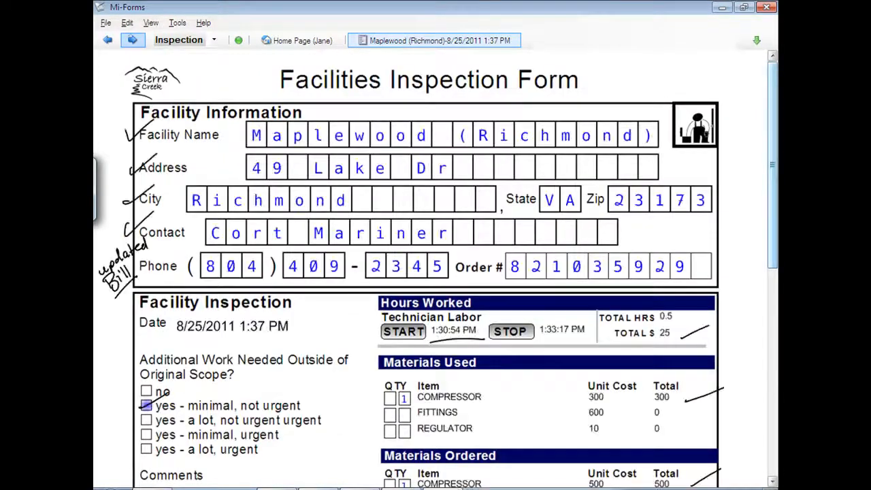
scroll(down, 3)
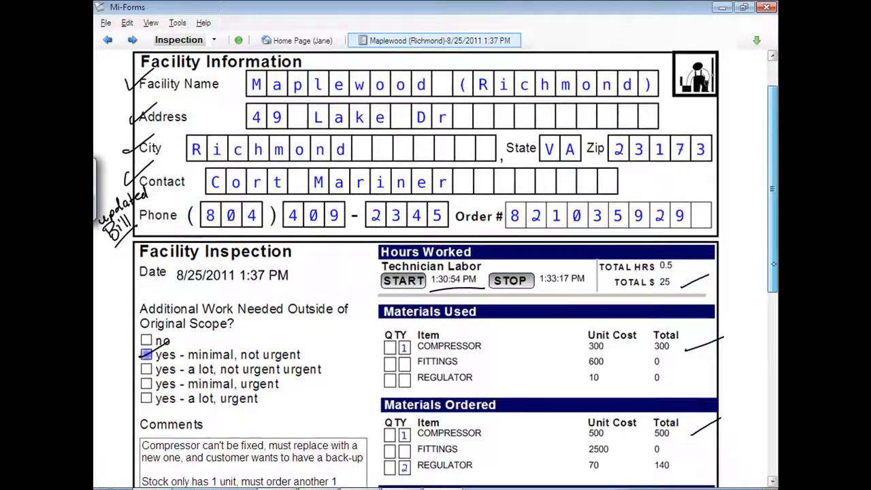
scroll(down, 3)
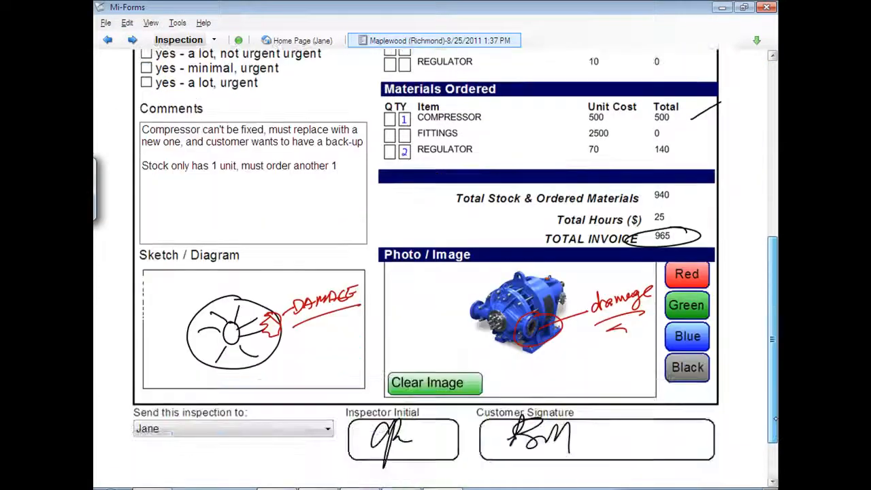
scroll(down, 3)
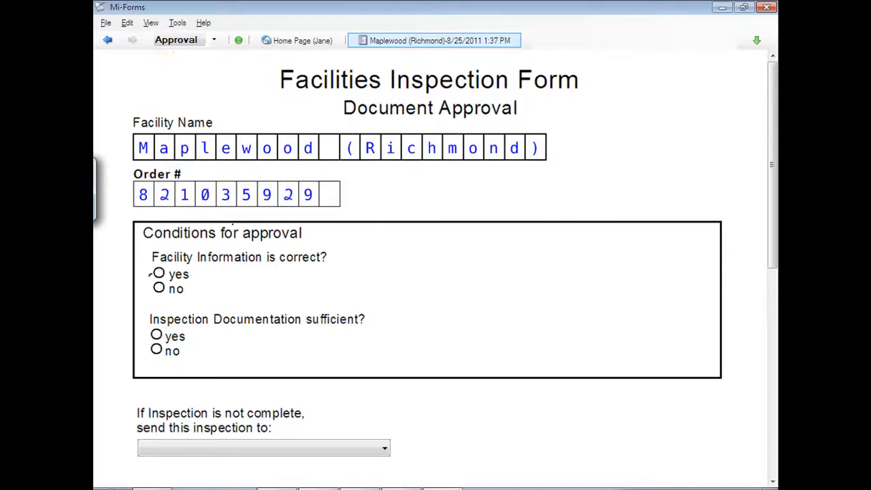
Mark both approval conditions yes, sign the approval box and submit the approved form.
scroll(down, 3)
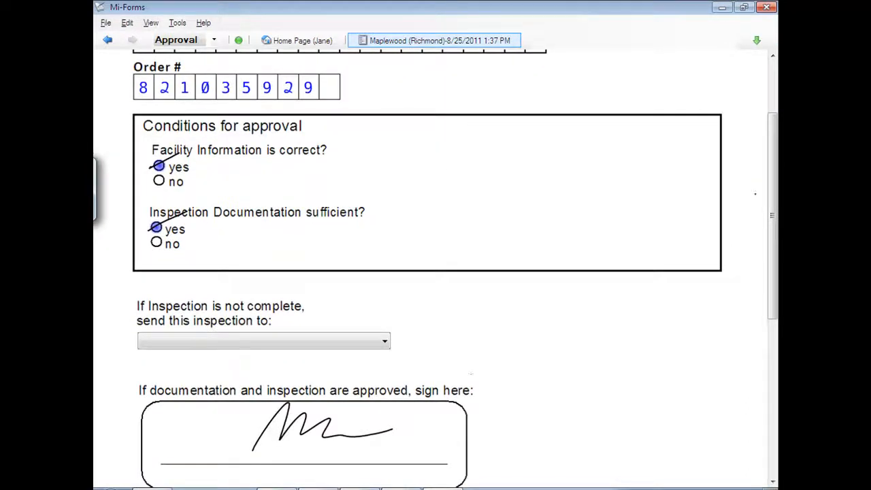
click(756, 39)
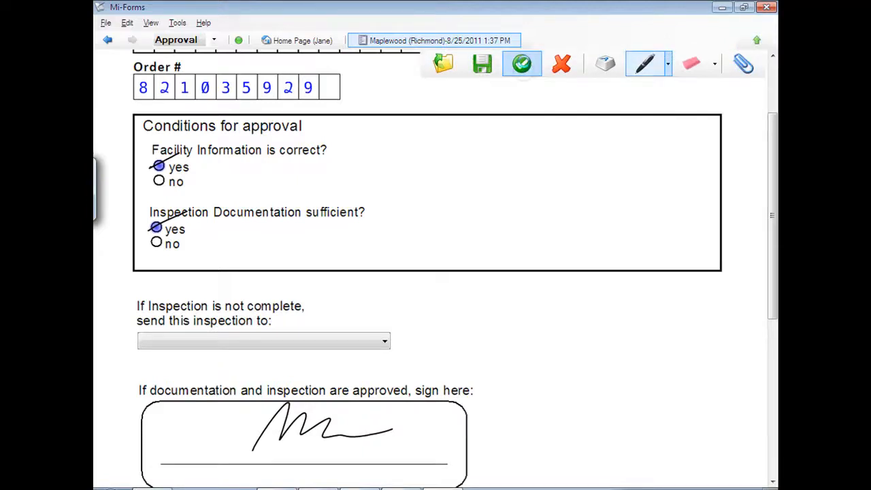
click(521, 63)
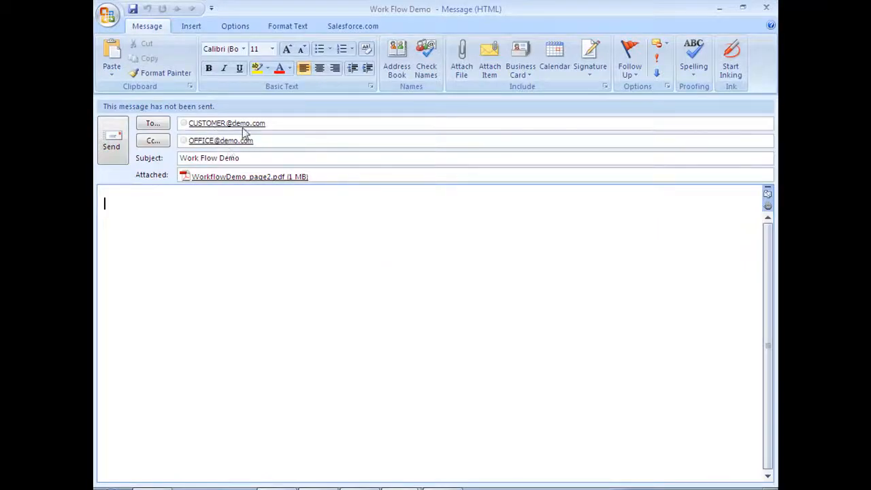
Write the email body "Dear customer," then "Here is the work order today".
text(De)
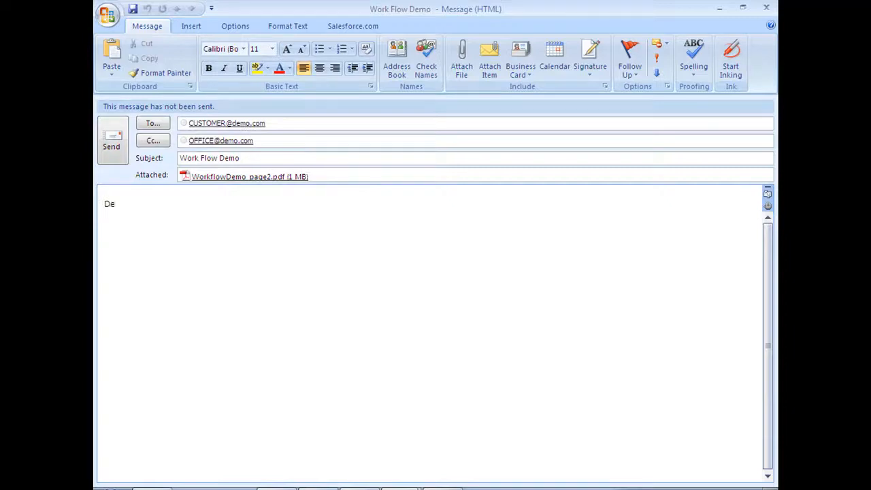
text(ar customer)
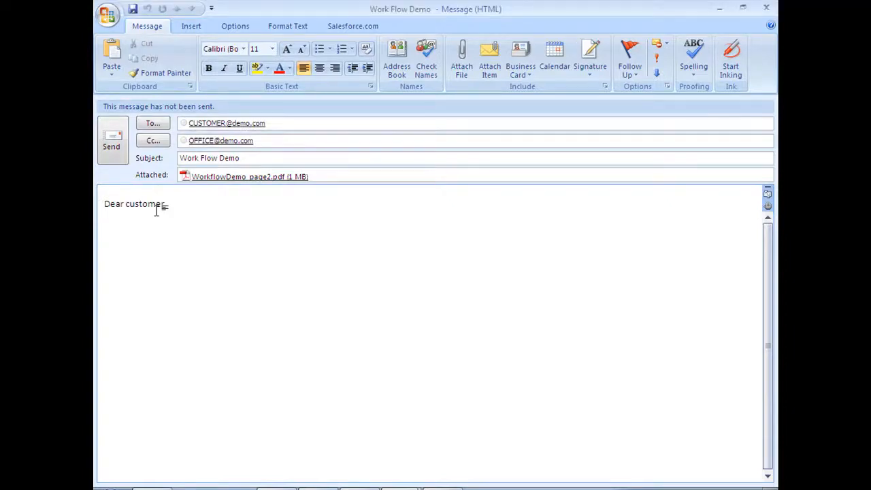
key(enter)
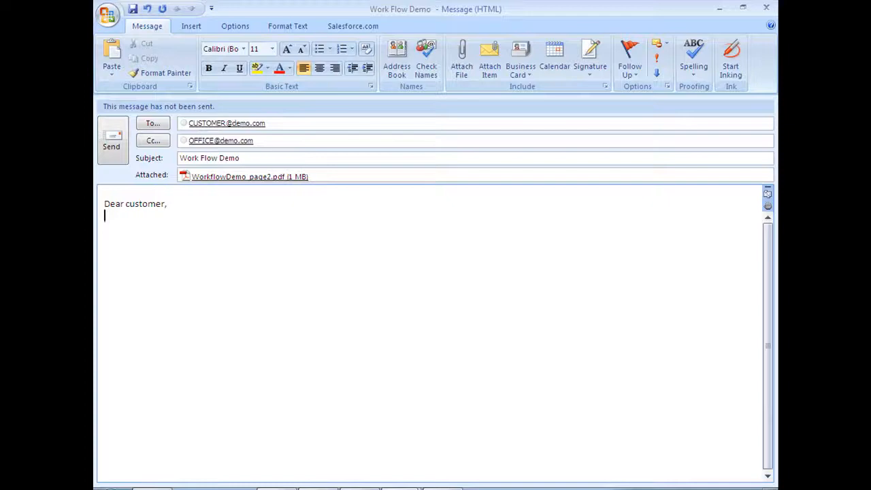
text(Here is the work order today)
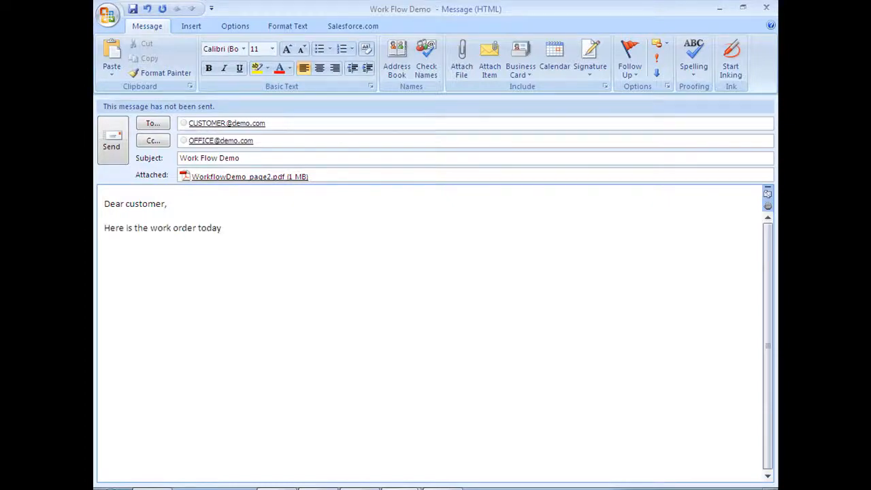
double_click(249, 176)
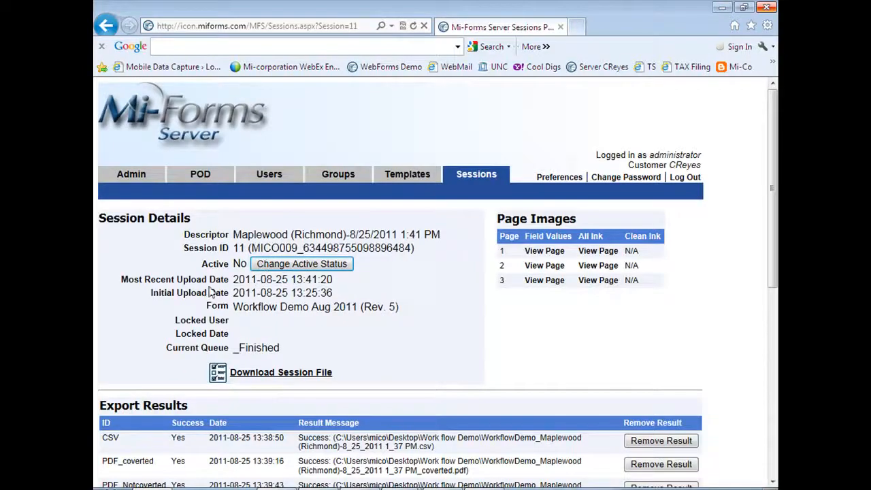
mouse_move(410, 339)
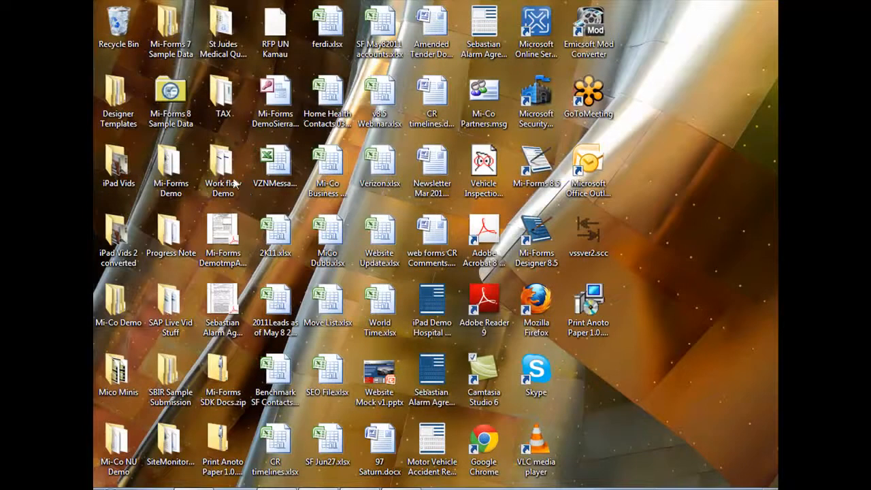
Open the Work flow Demo desktop folder holding the exported PDFs and CSV.
click(222, 164)
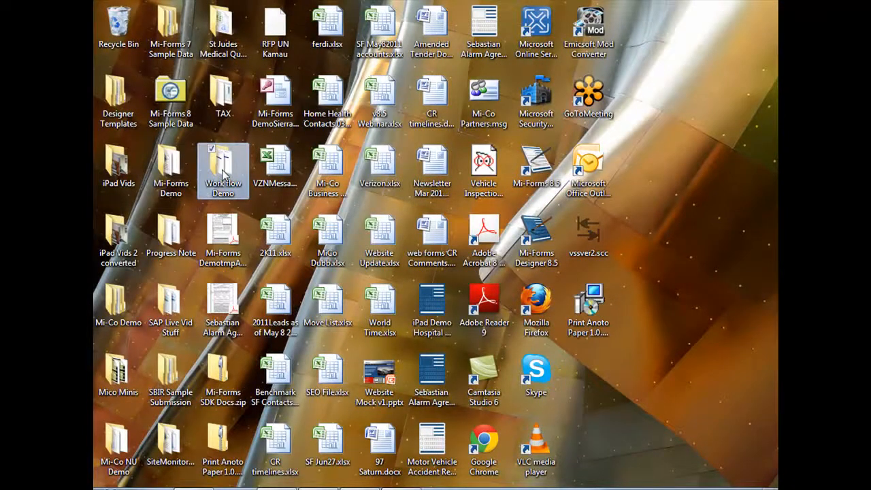
double_click(223, 167)
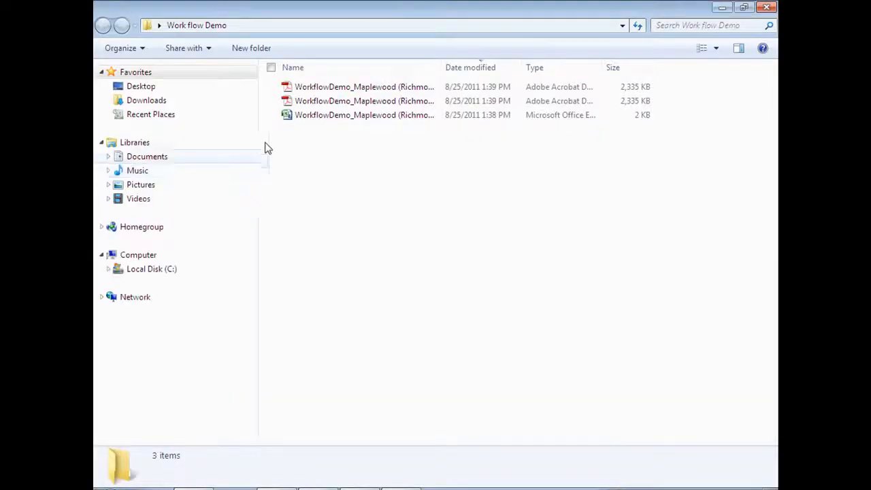